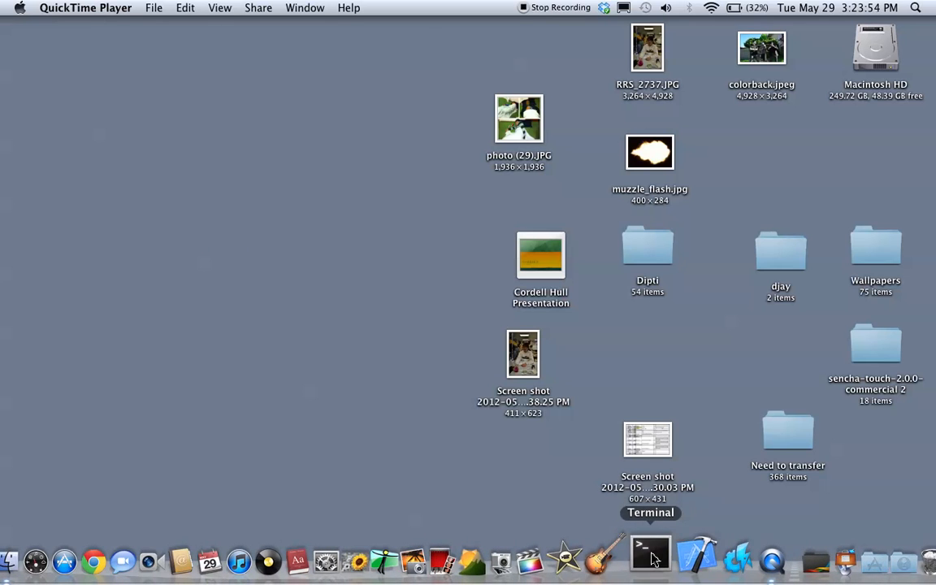
# Launch Terminal from the Dock and zoom its window to fill the screen
pyautogui.click(650, 558)
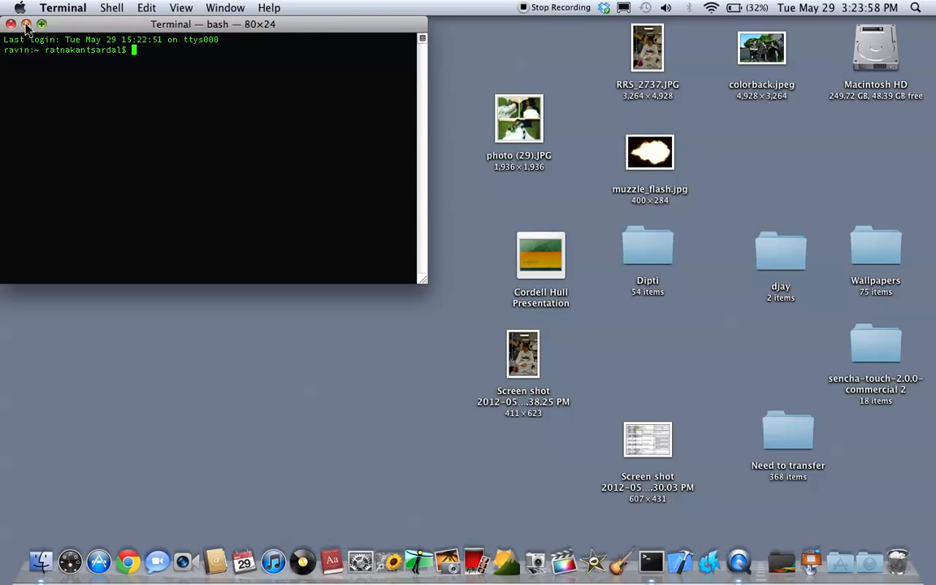
pyautogui.click(26, 24)
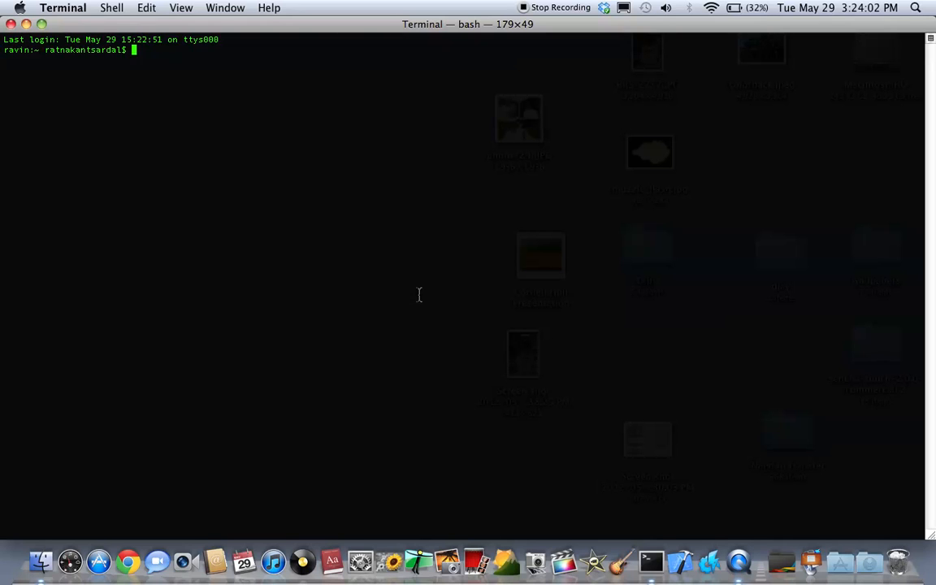
# Start Emacs from the shell and enter snake at the M-x command prompt
pyautogui.write('e')
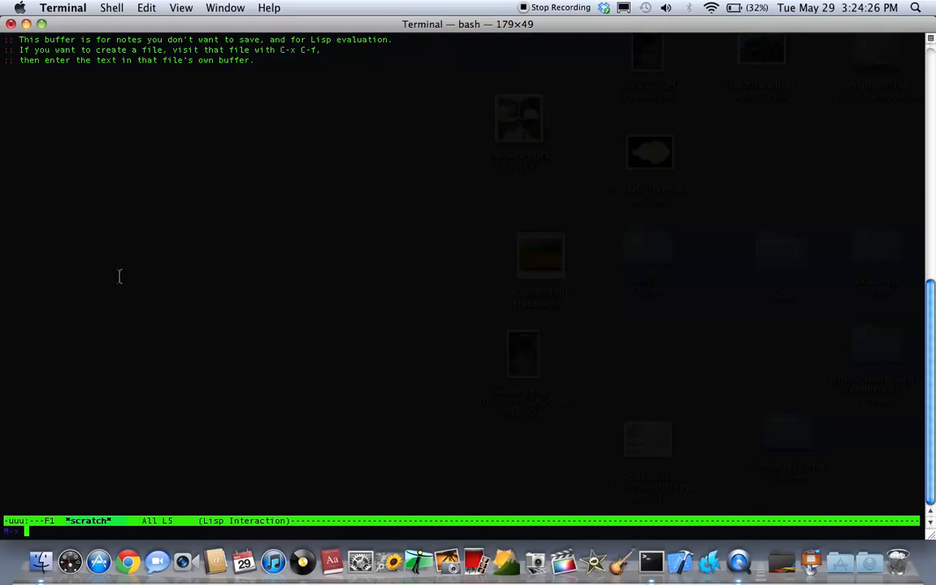
pyautogui.write('snake')
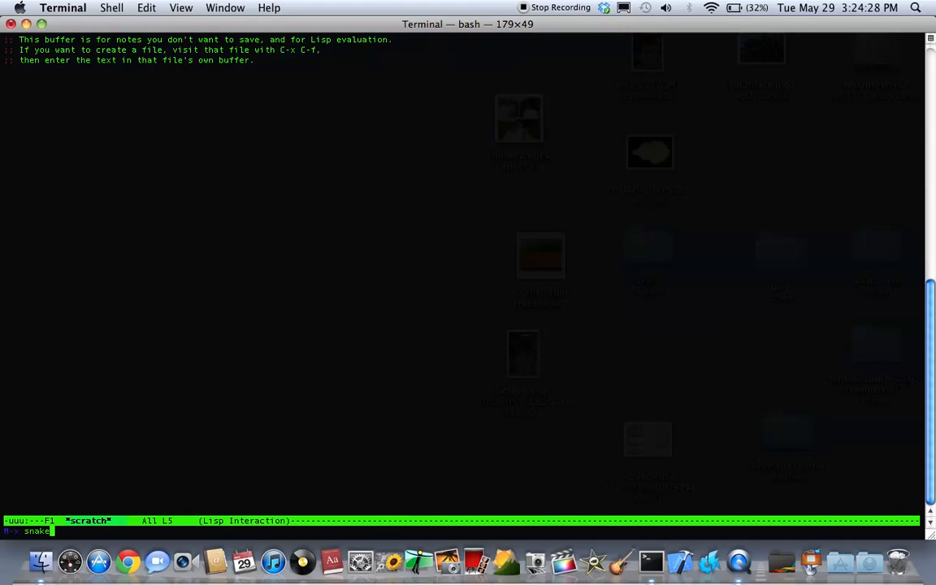
# Run M-x snake and play until the snake-scores list shows a new Tue May 29 entry
pyautogui.press('Return')
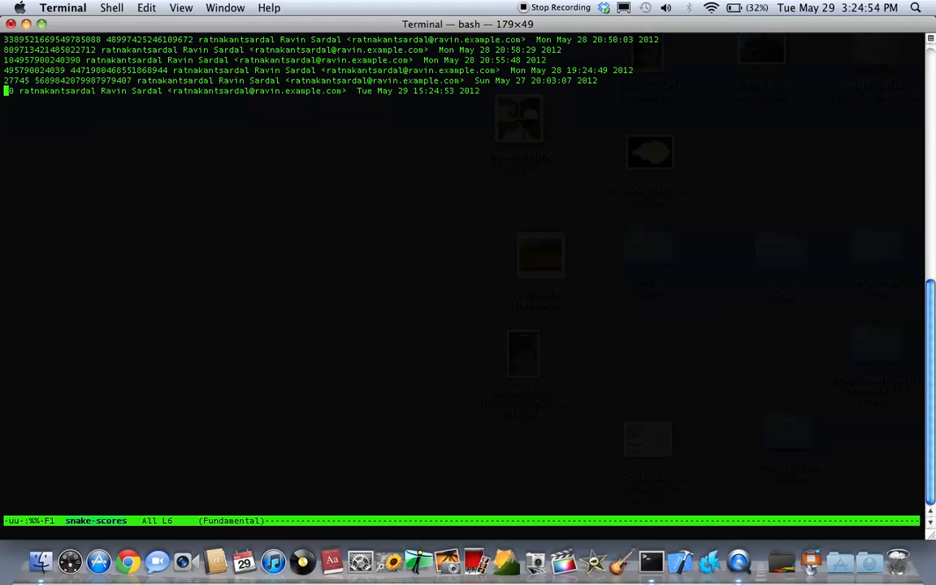
# Quit the Terminal session via its menu, confirming termination of the running Emacs processes
pyautogui.click(62, 6)
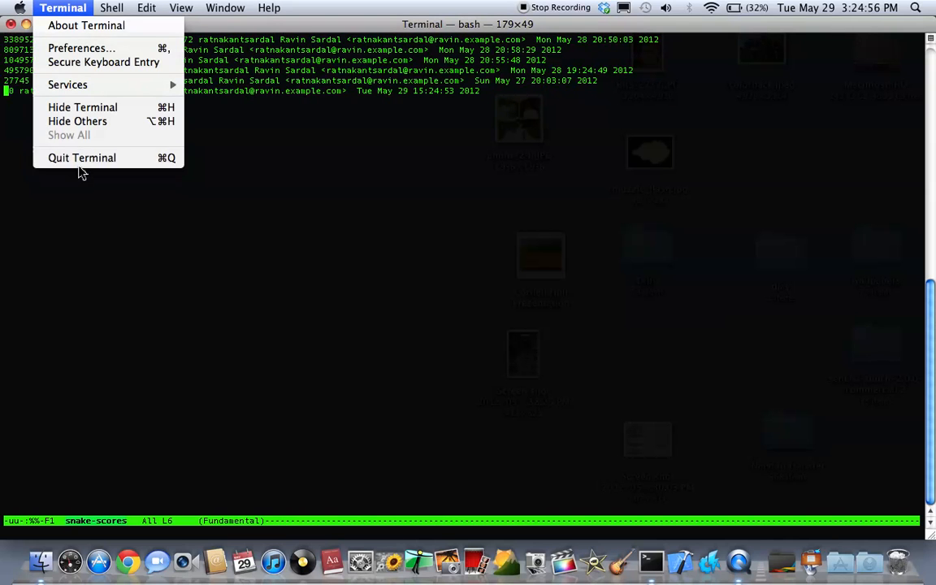
pyautogui.click(81, 157)
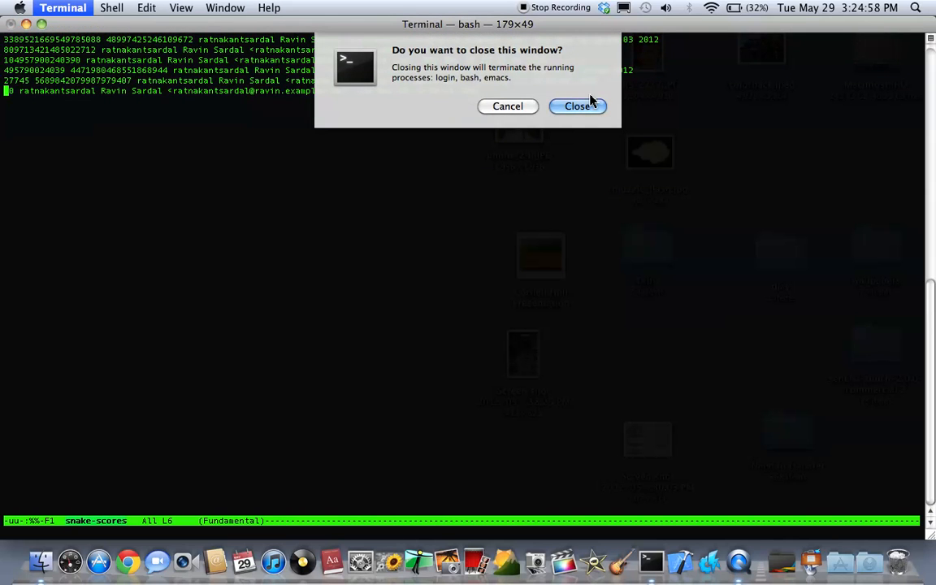
pyautogui.click(579, 106)
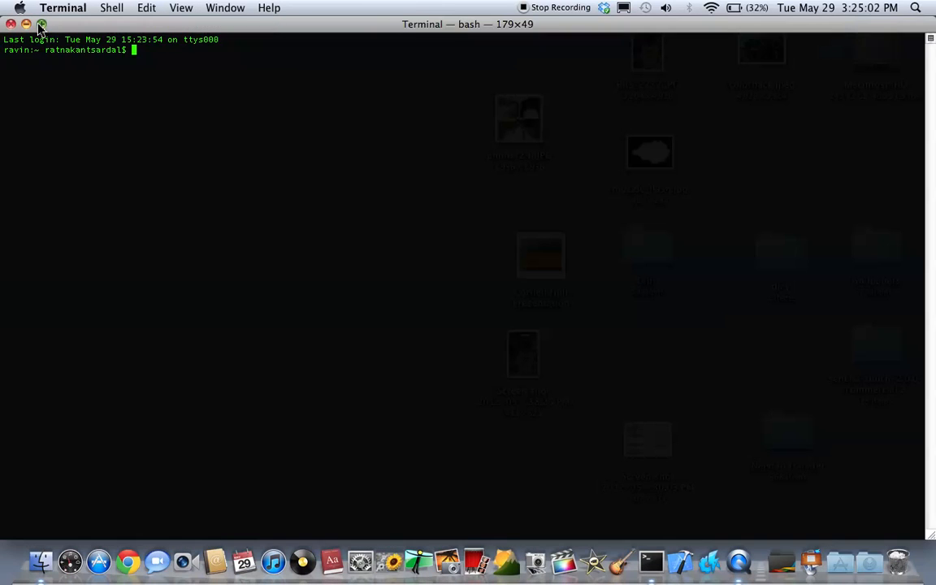
# Start Emacs again from the fresh bash prompt
pyautogui.write('emac')
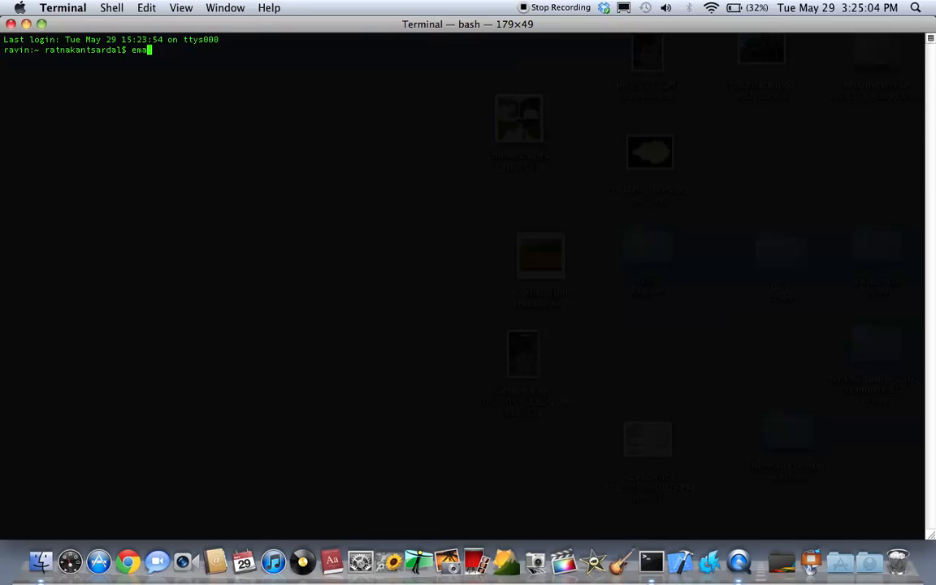
pyautogui.write('cs')
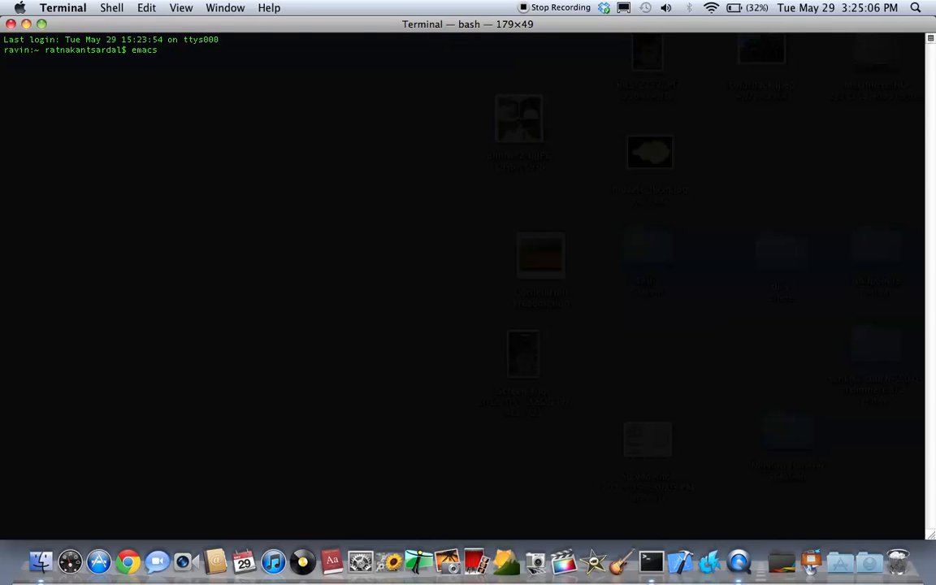
pyautogui.press('Return')
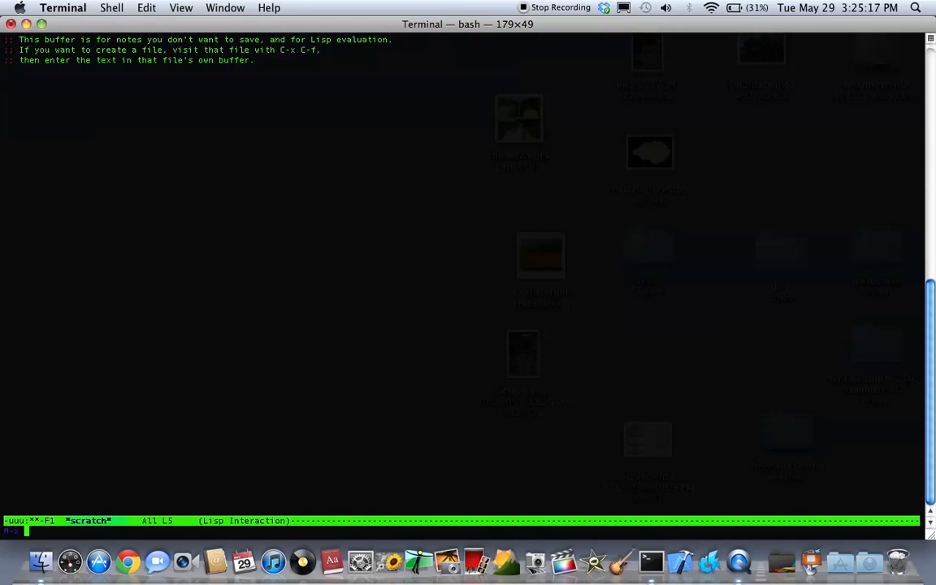
pyautogui.moveTo(101, 473)
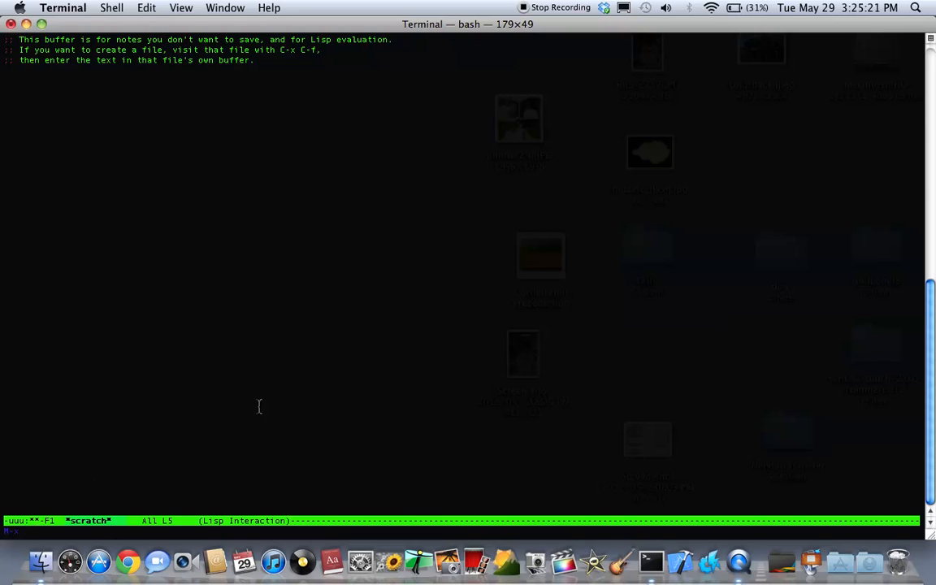
# Run M-x tetris to load the Tetris board with Shapes, Rows and Score at zero
pyautogui.write('tet')
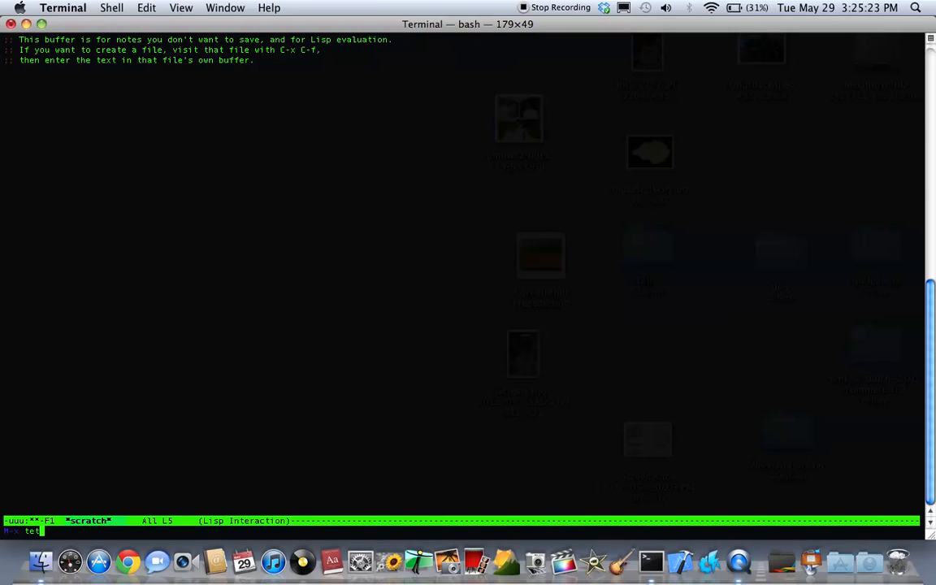
pyautogui.press('Return')
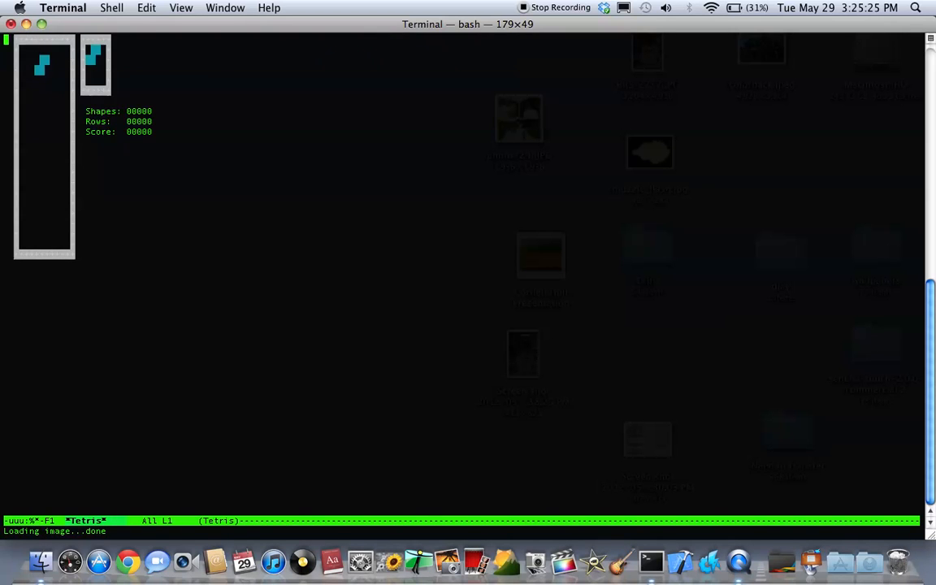